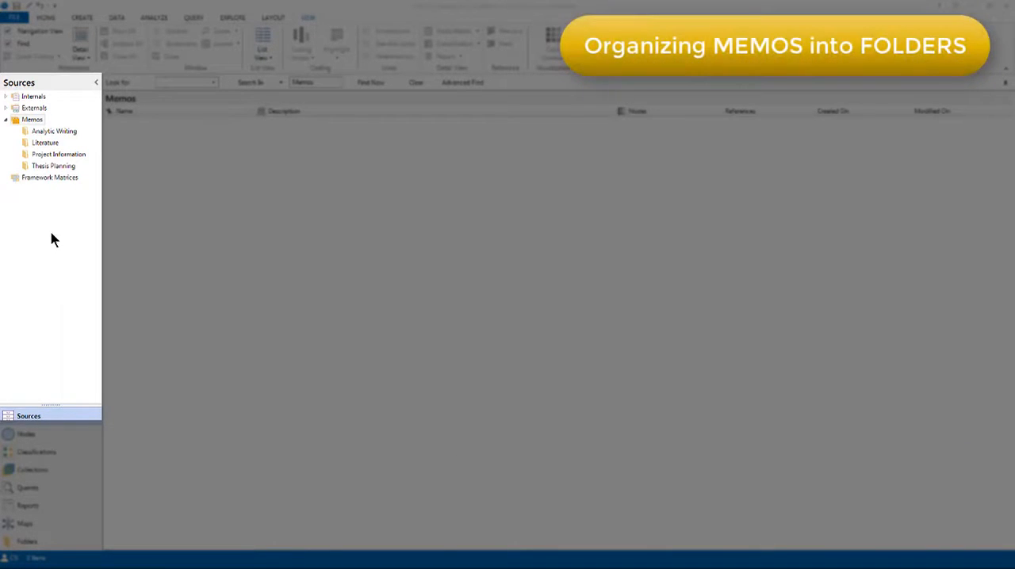
- Browse the Analytic Writing, Literature and Project Information memo folders
click(54, 131)
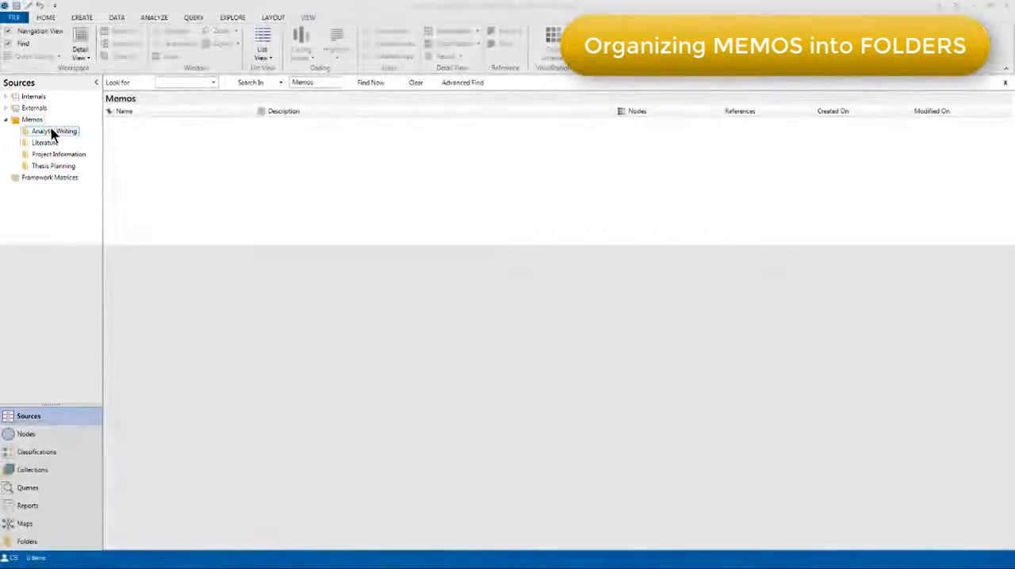
click(54, 131)
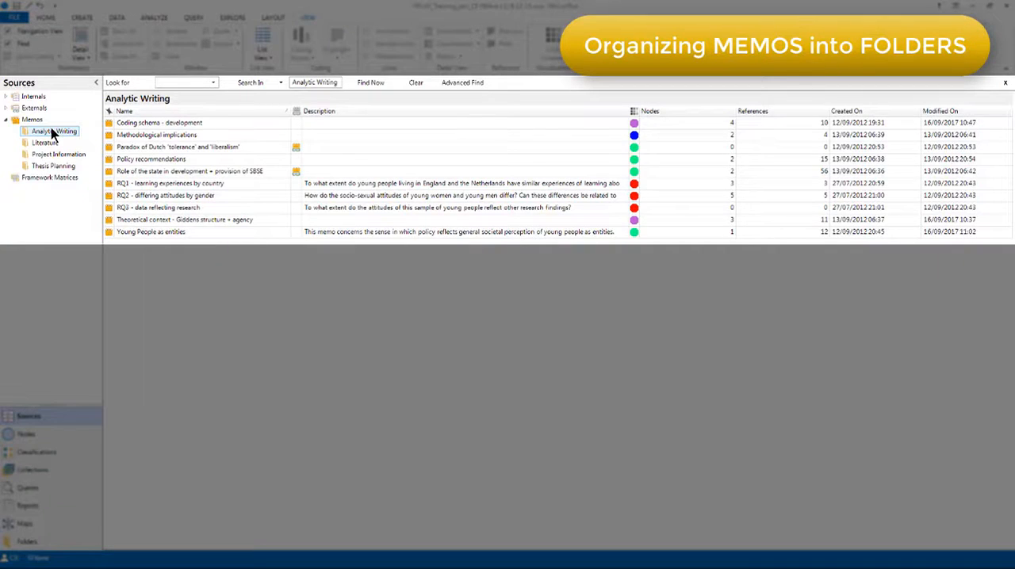
click(46, 142)
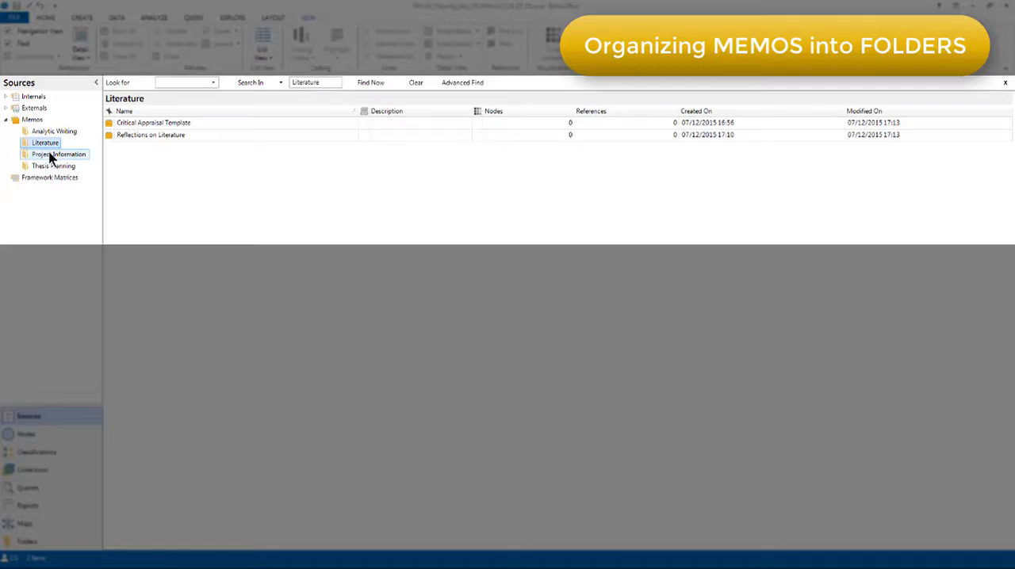
click(59, 153)
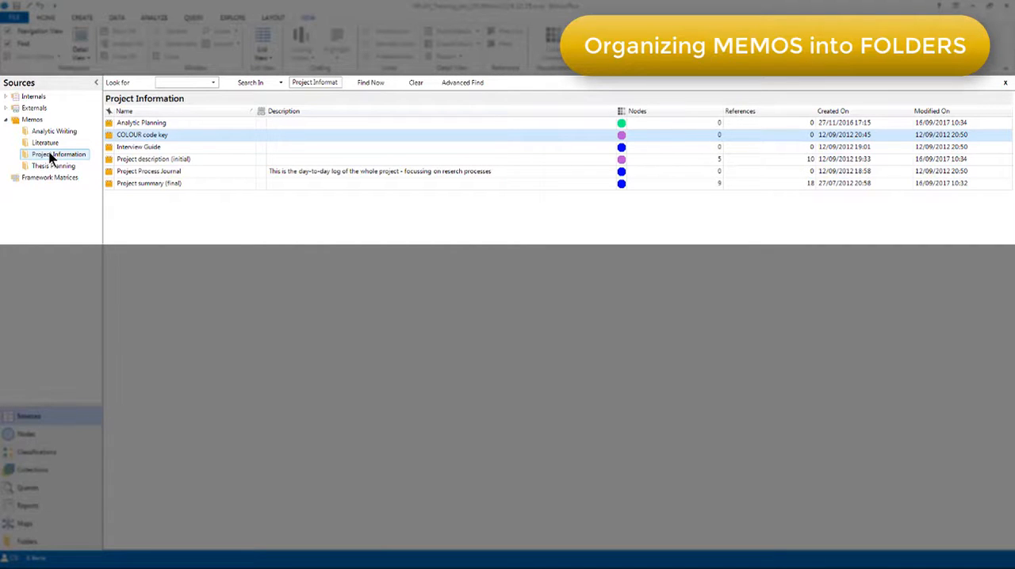
- Open the COLOUR code key memo and list the Thesis Planning memos
click(143, 134)
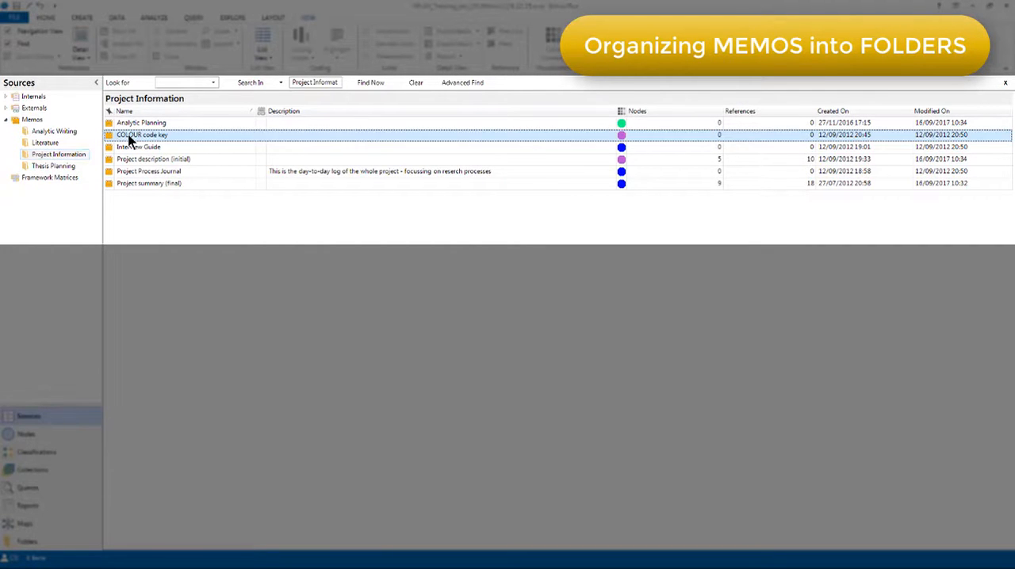
double_click(143, 134)
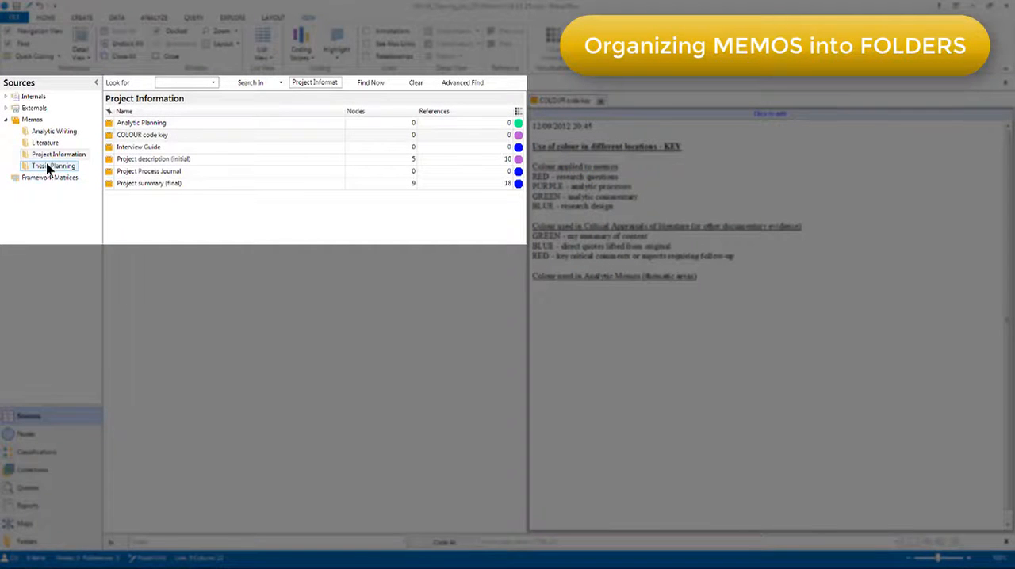
click(52, 166)
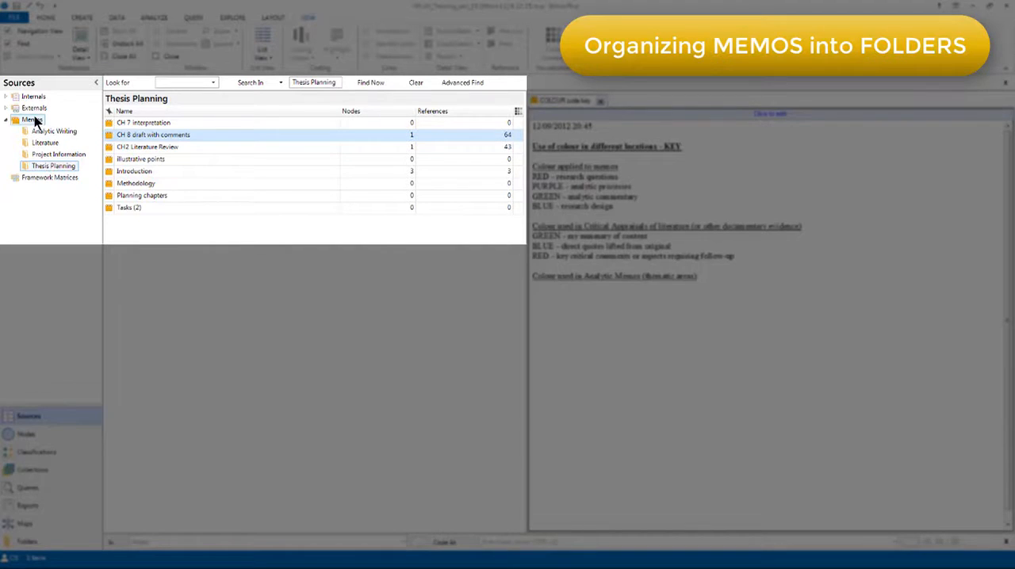
- Open the Young People as entities memo from Analytic Writing and scroll through it
right_click(31, 119)
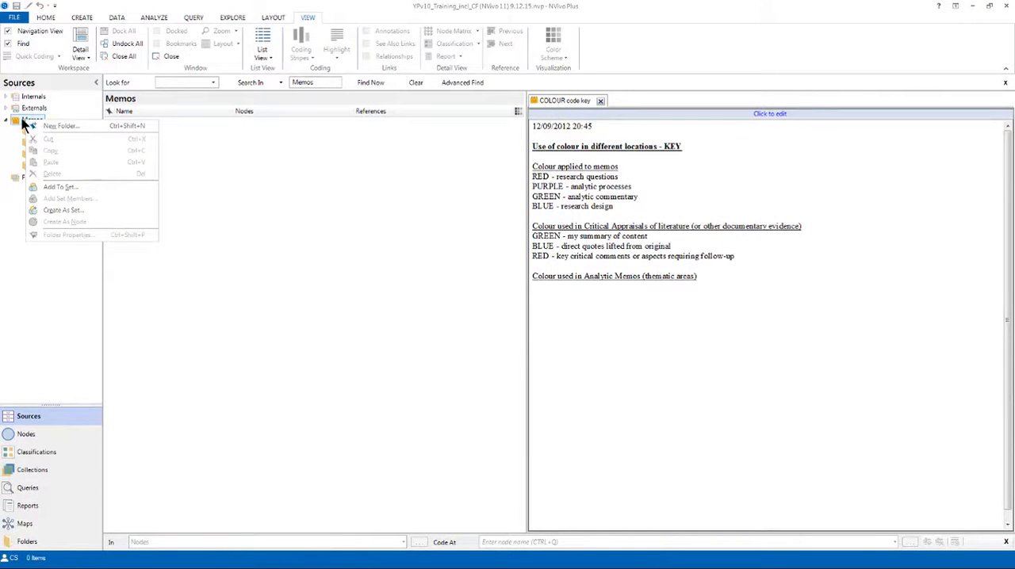
click(33, 119)
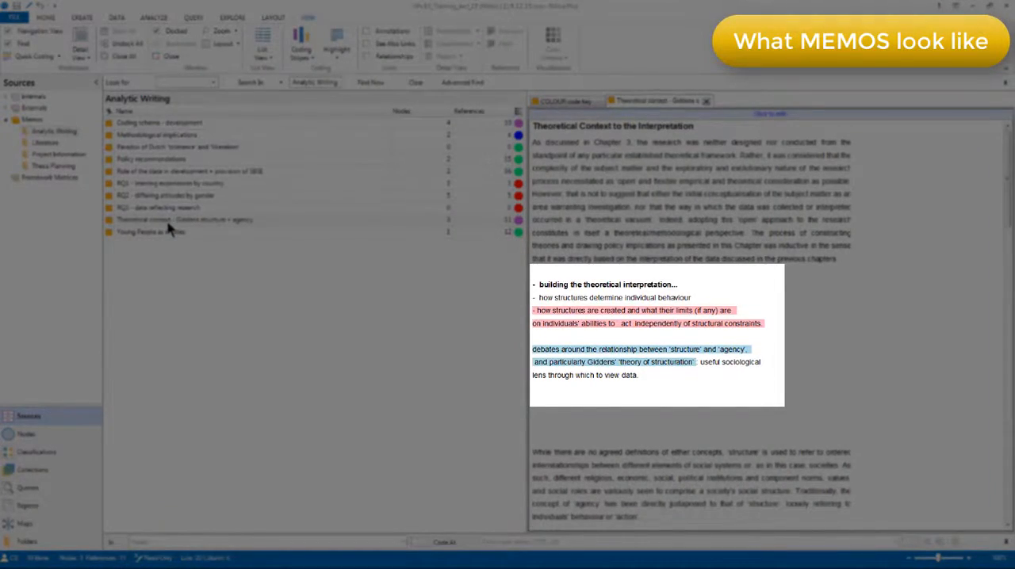
click(151, 231)
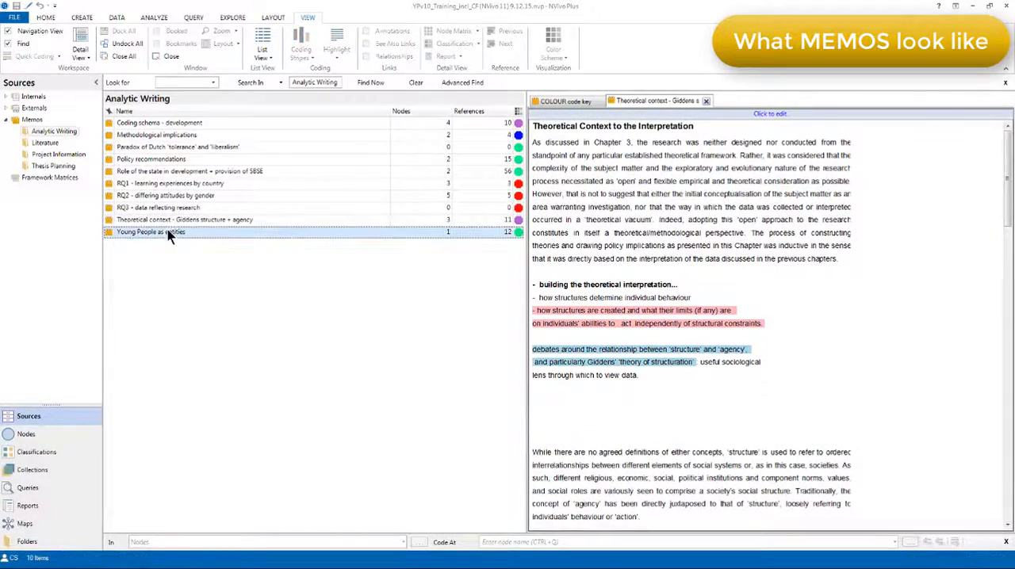
double_click(150, 232)
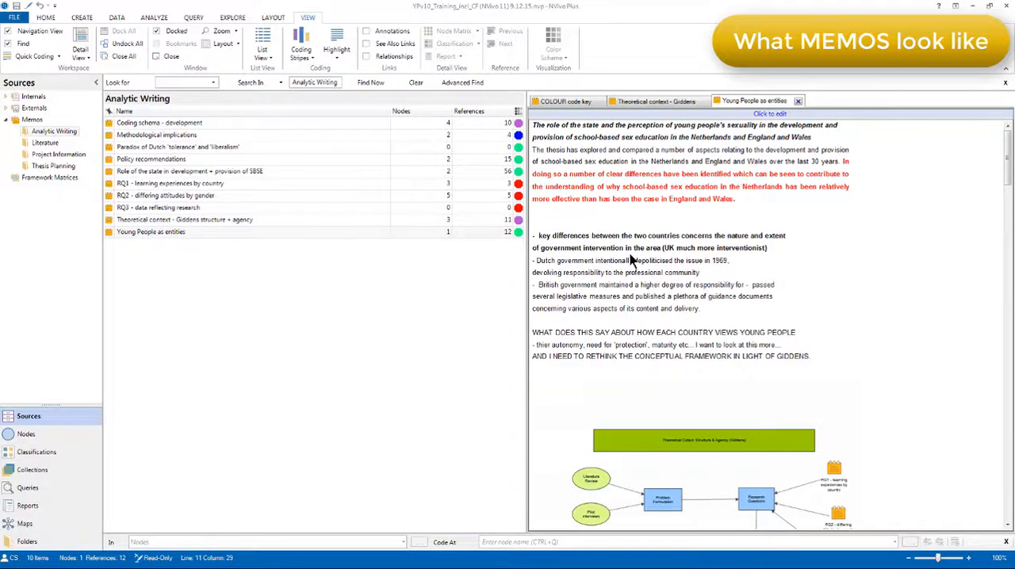
scroll(down, 3)
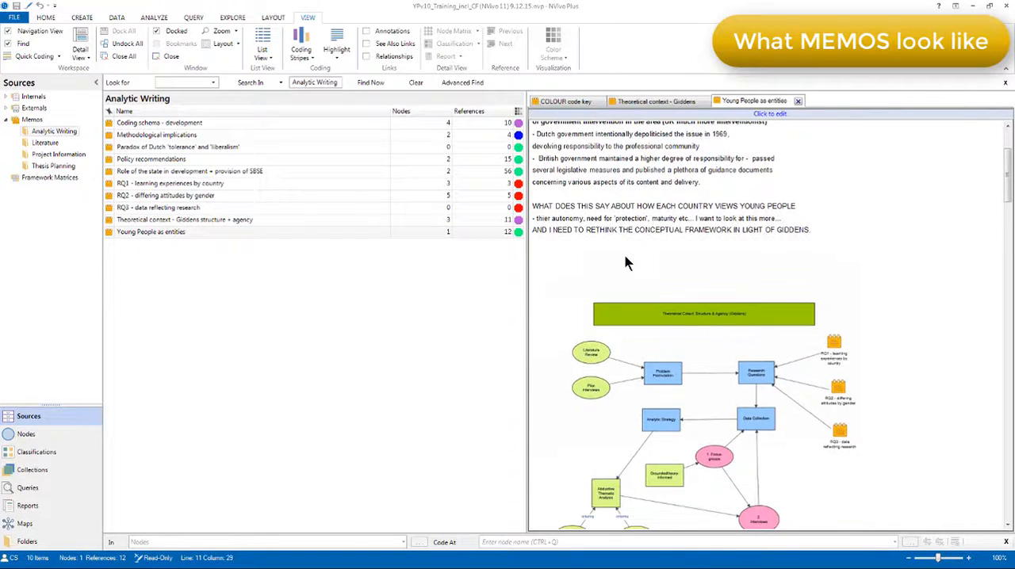
scroll(down, 3)
text(initial thou)
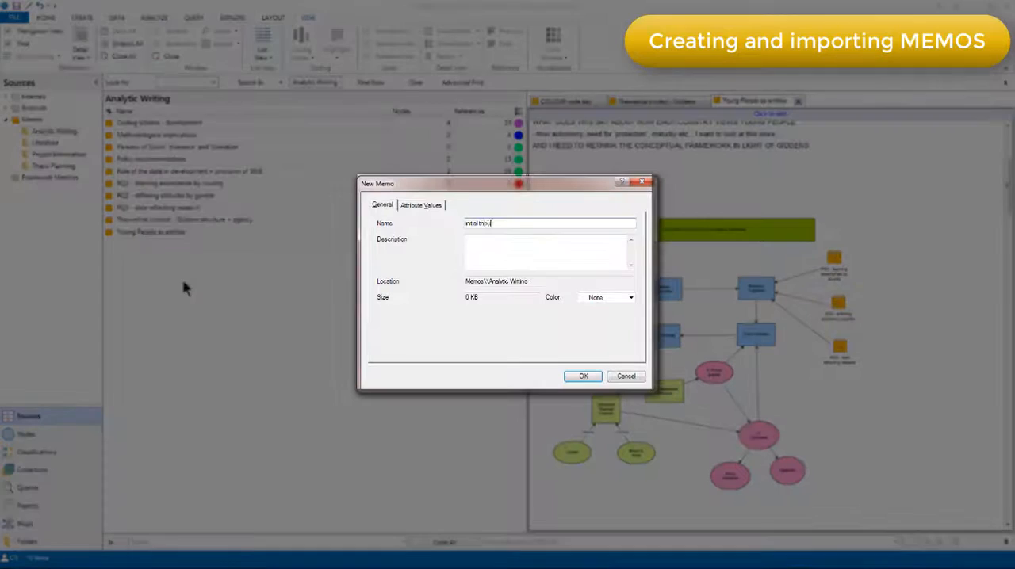
- Review the 'initial thoughts' memo's attribute values, then confirm its general details
click(421, 205)
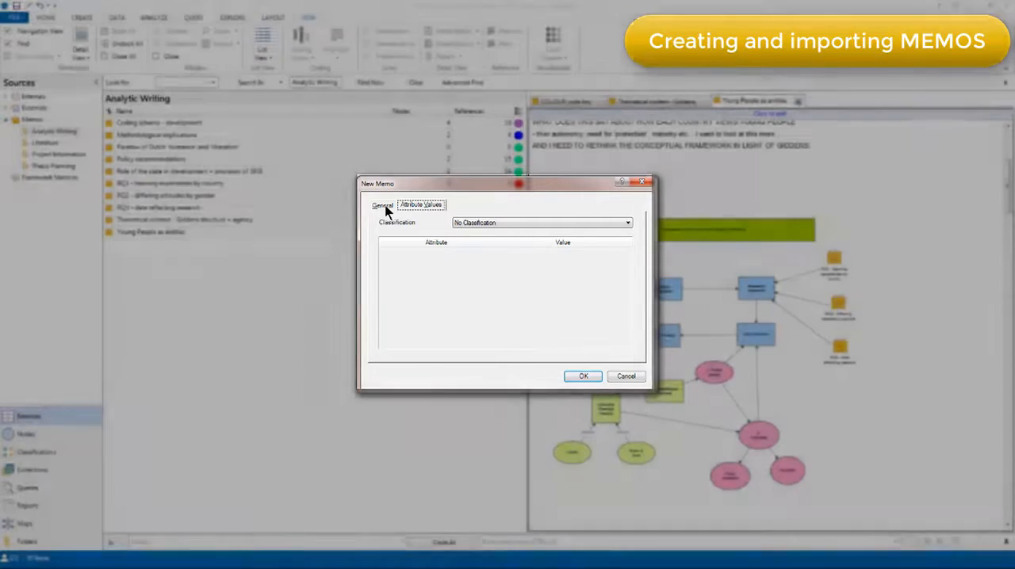
click(583, 376)
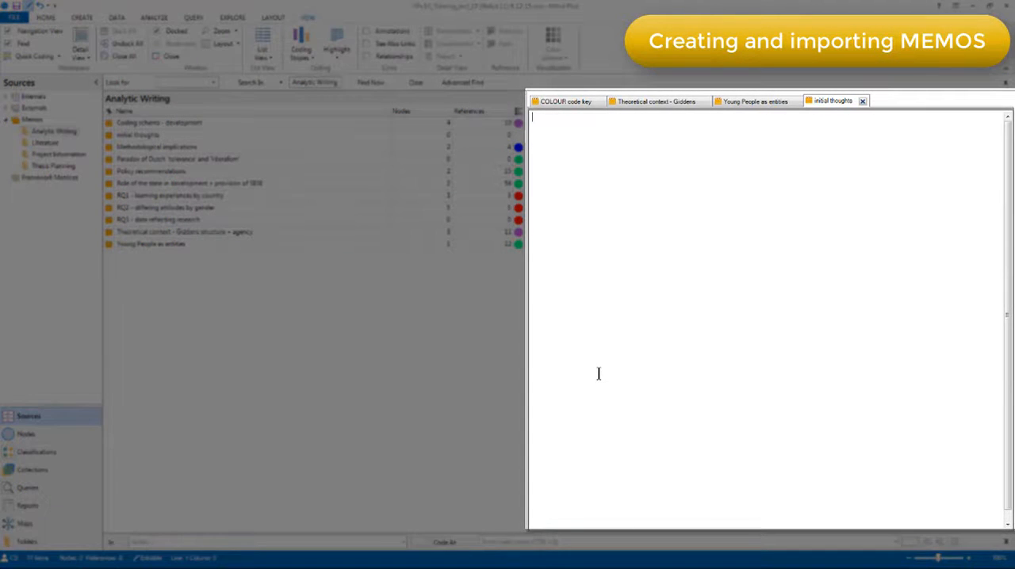
- Write the paragraph on state and societal perception of young people as 'entities'
text(Role of state and societal perception of young people as 'entities': inter-related and mutually reinforcing conceptualisations – particularly in relation to young people's sexuality and sexual activity.)
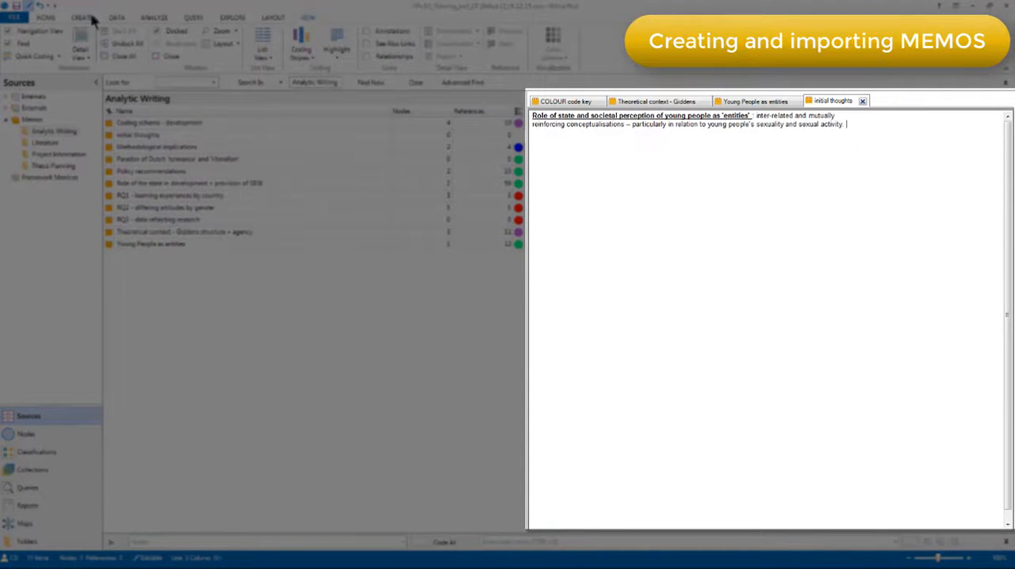
click(45, 17)
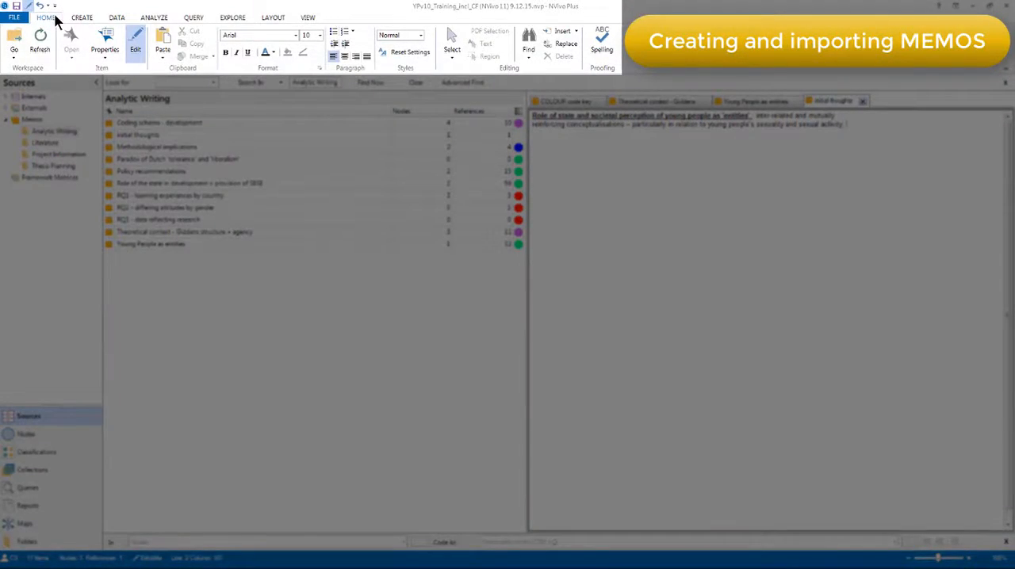
click(562, 31)
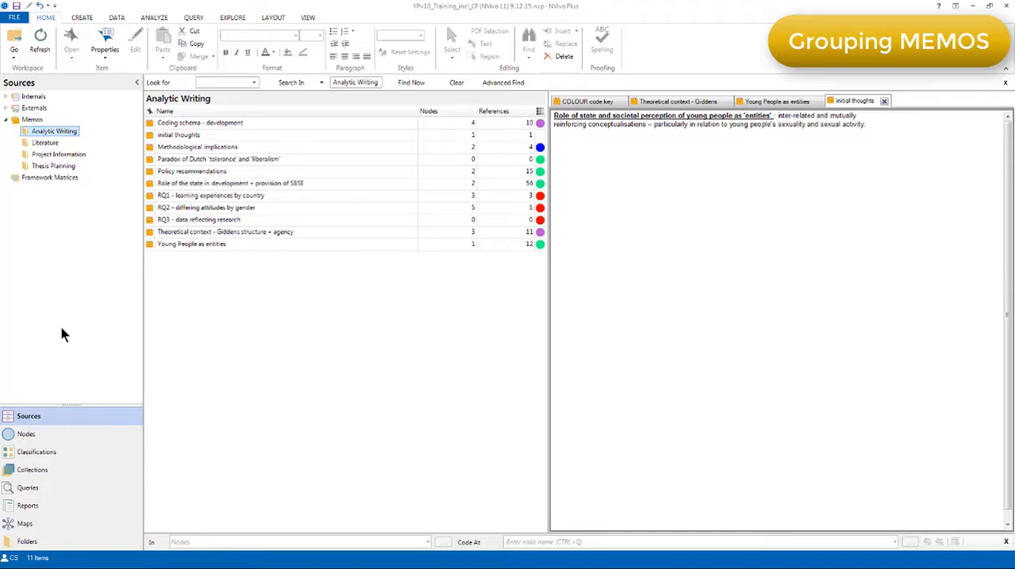
- Show the WRITE - Thesis Chapter 4 set from Collections and select Young People as entities
click(33, 469)
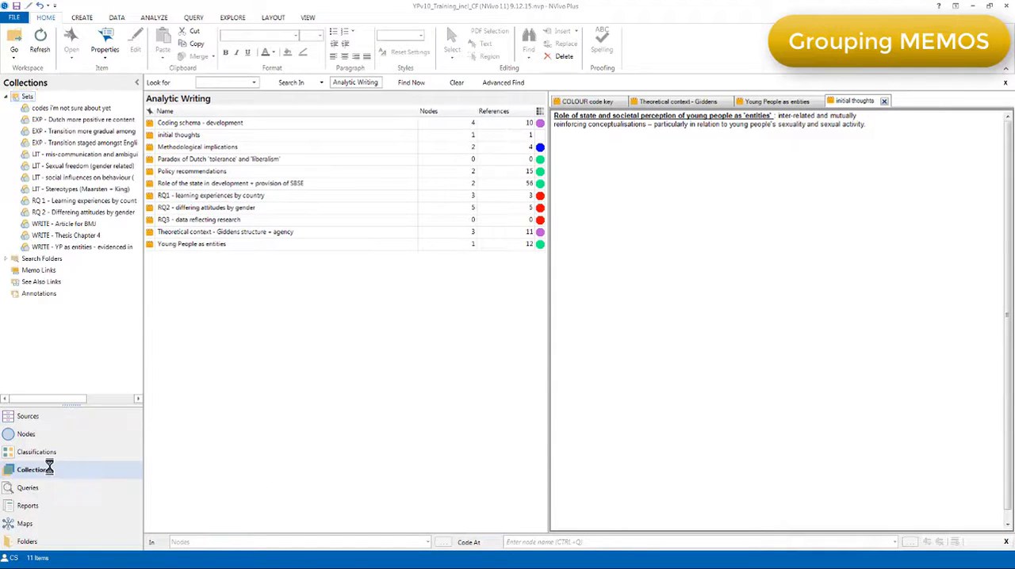
click(66, 235)
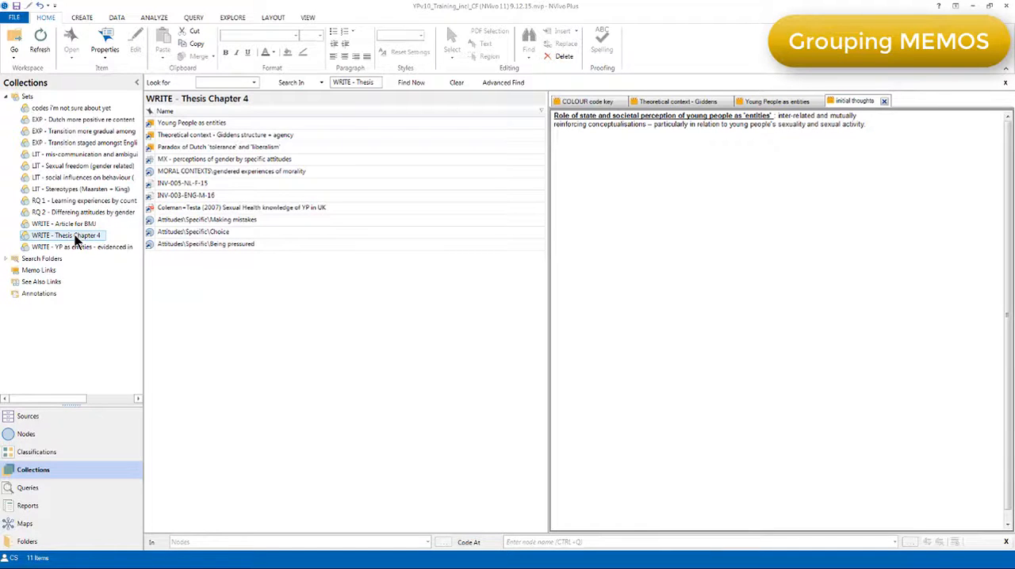
click(191, 123)
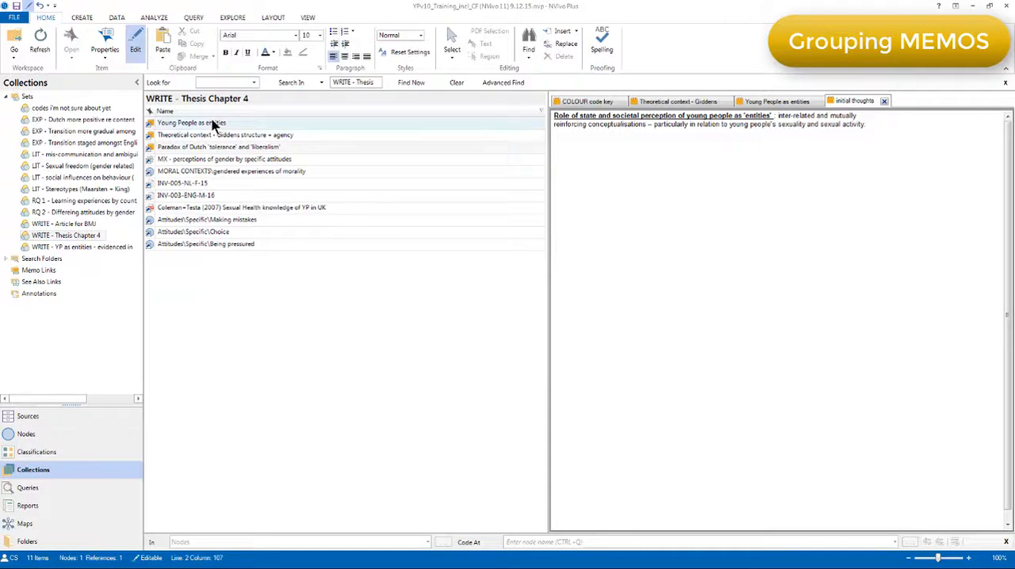
click(191, 123)
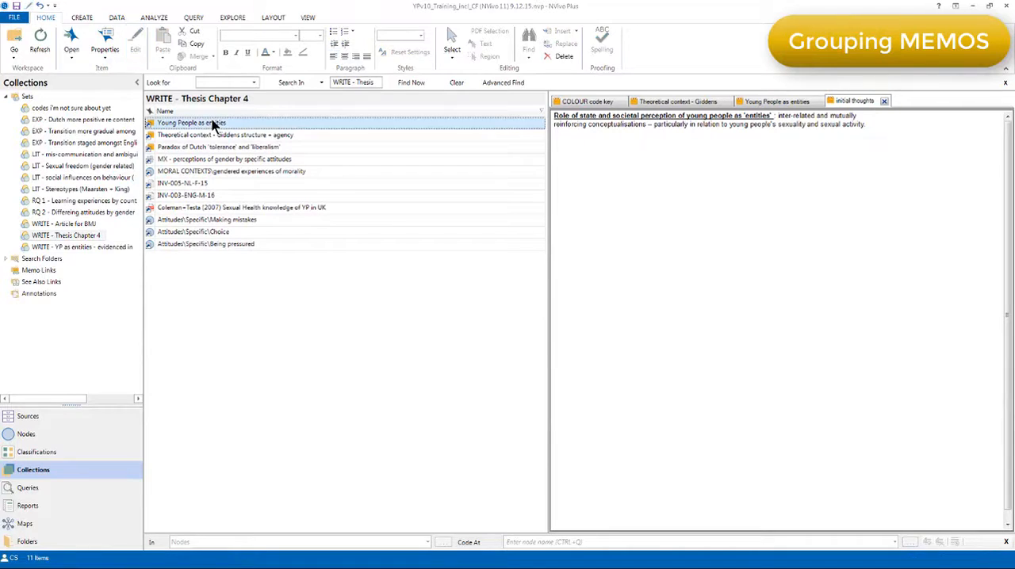
click(775, 100)
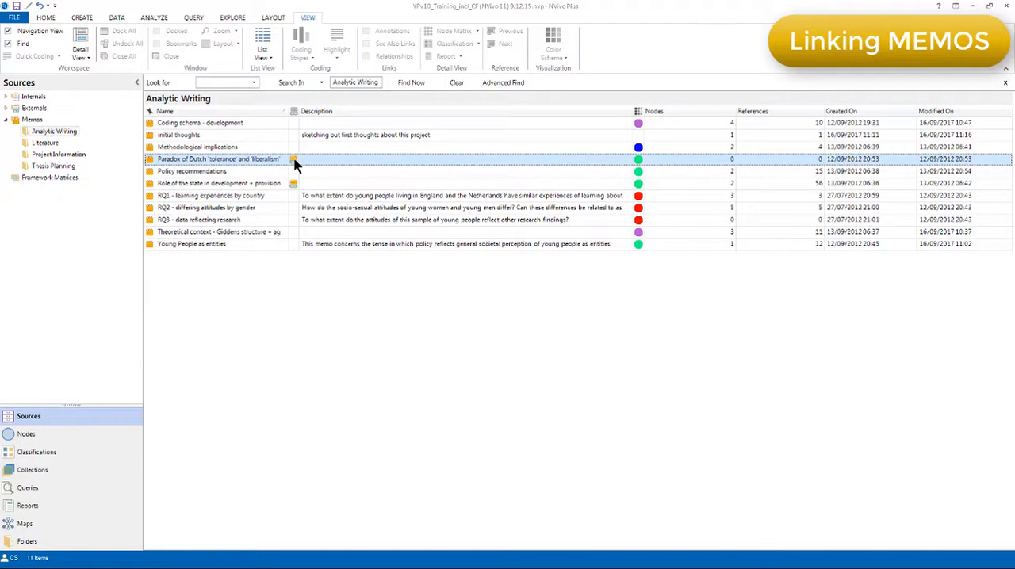
- Open the Conservatism node linked to the Paradox of Dutch 'tolerance' and 'liberalism' memo
right_click(218, 158)
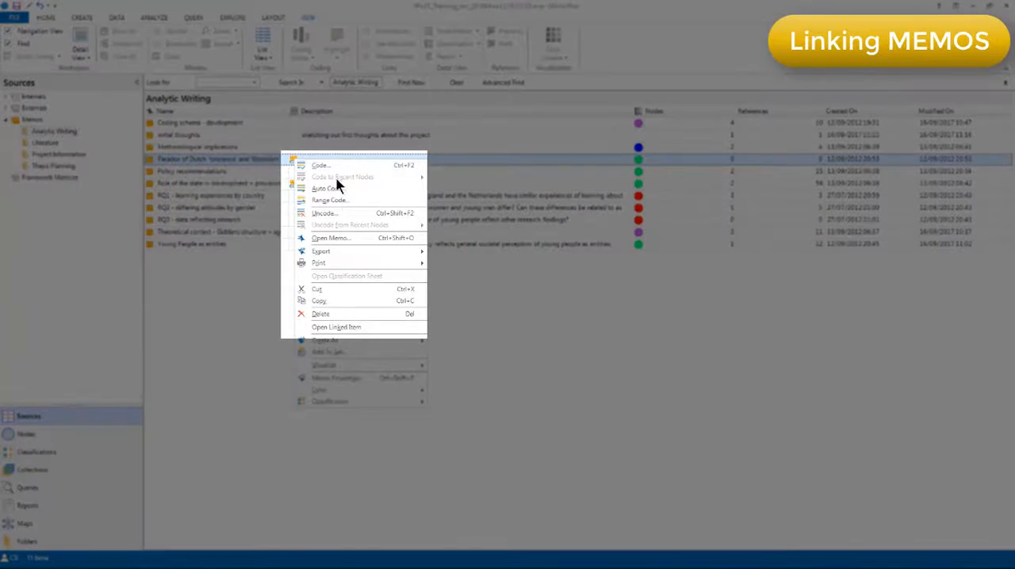
mouse_move(357, 326)
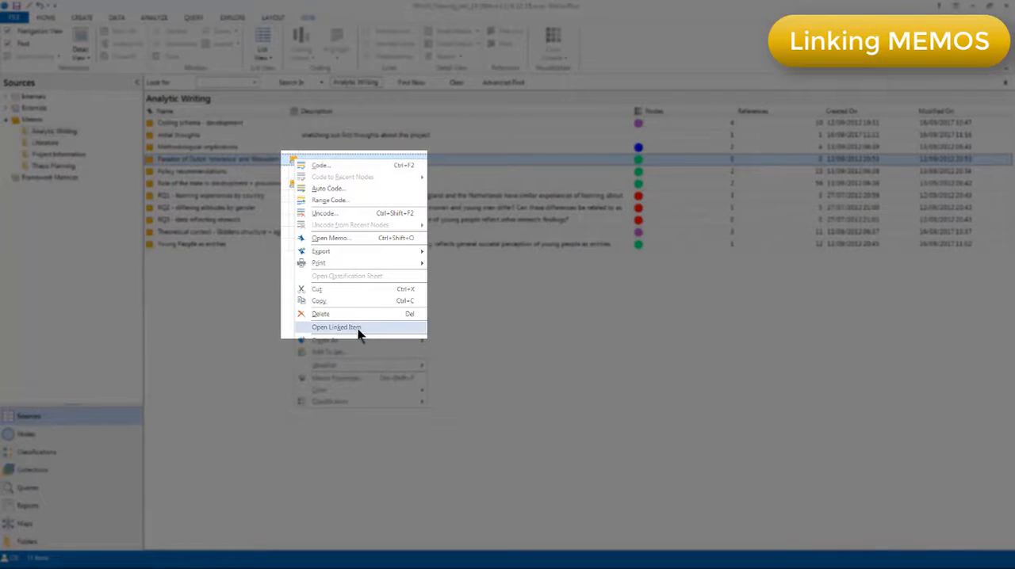
click(336, 326)
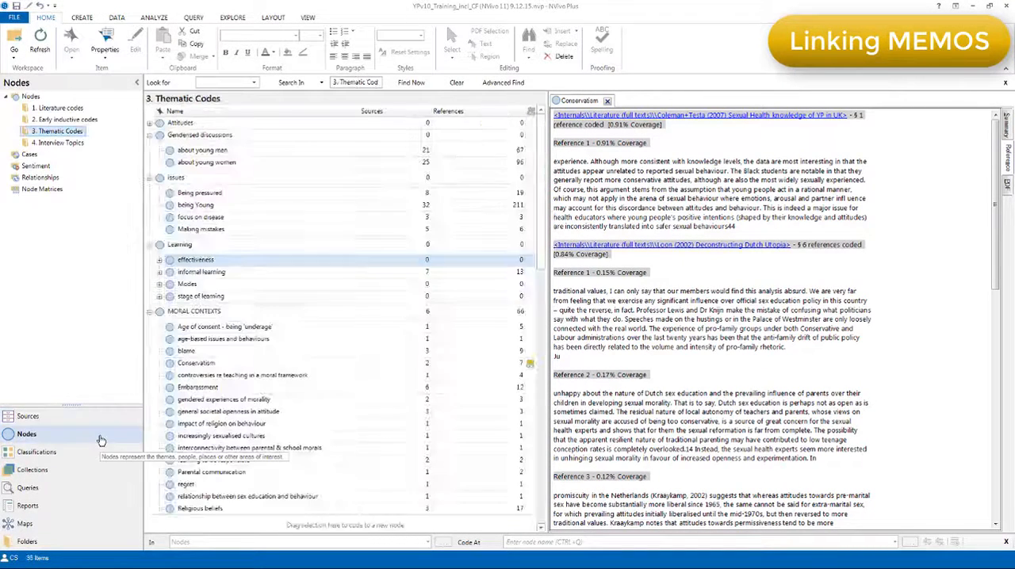
- Browse Analytic Writing memos to link to the node, cancel, and show saved queries
right_click(180, 244)
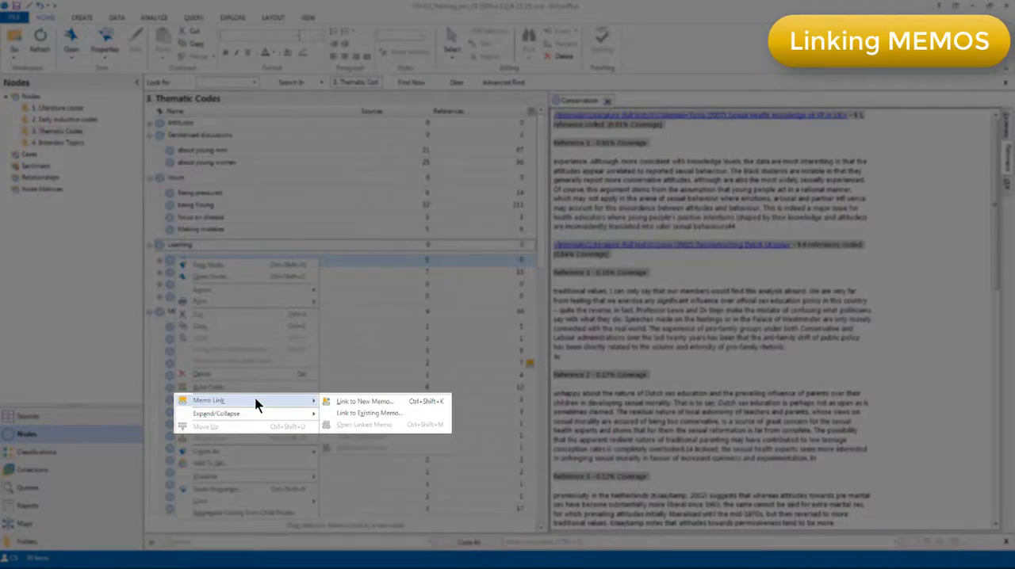
mouse_move(369, 413)
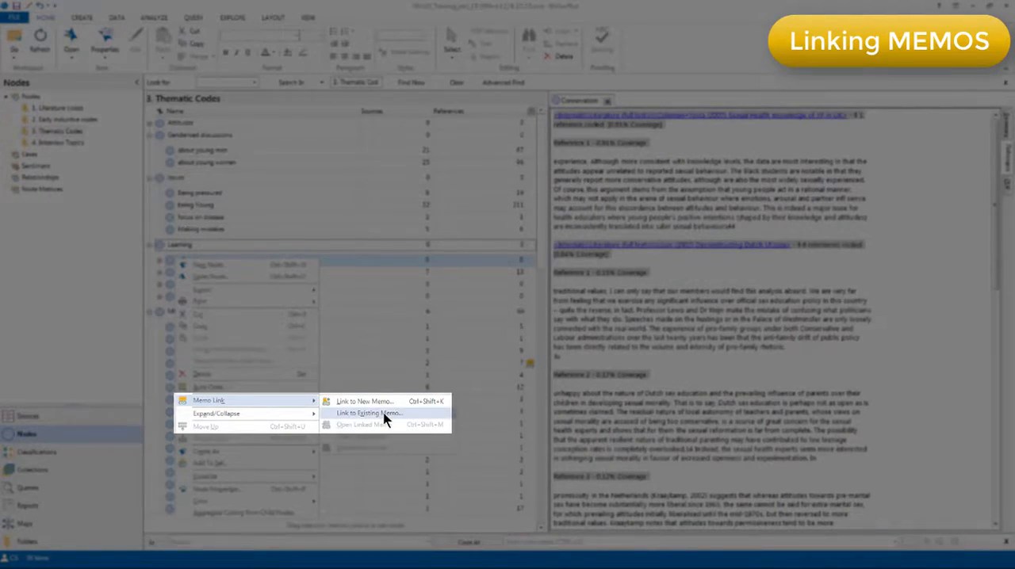
click(368, 413)
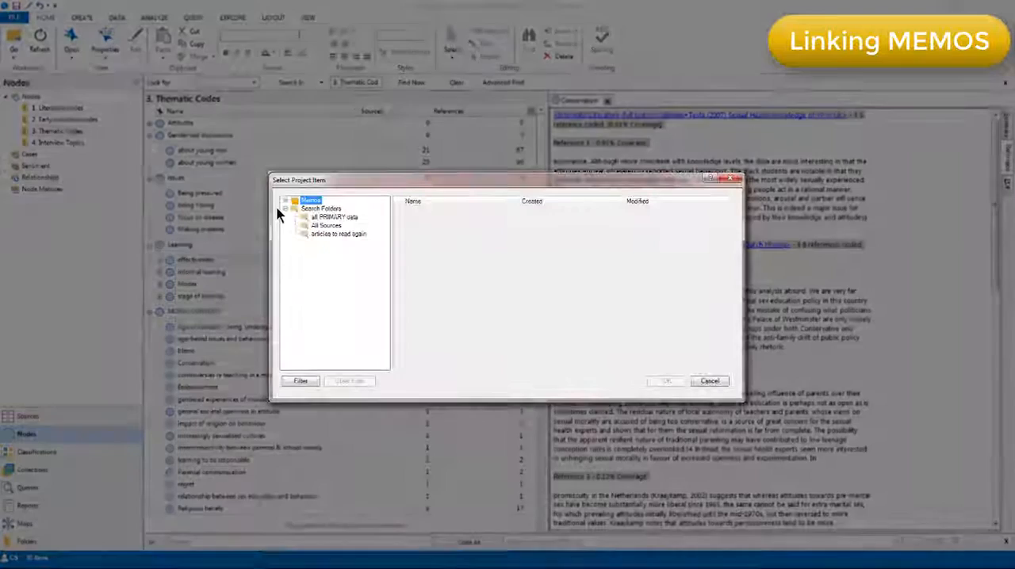
click(286, 200)
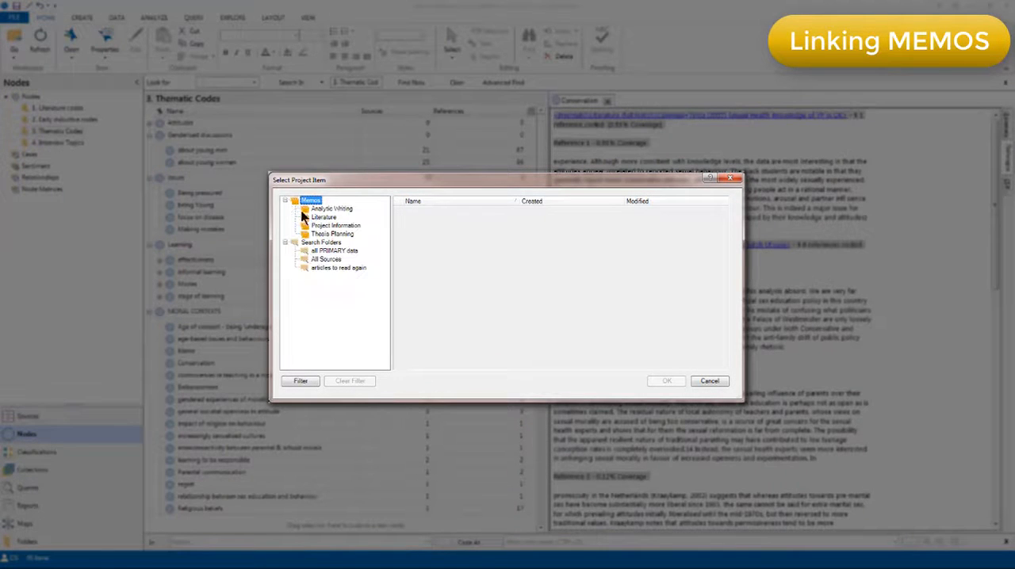
click(331, 207)
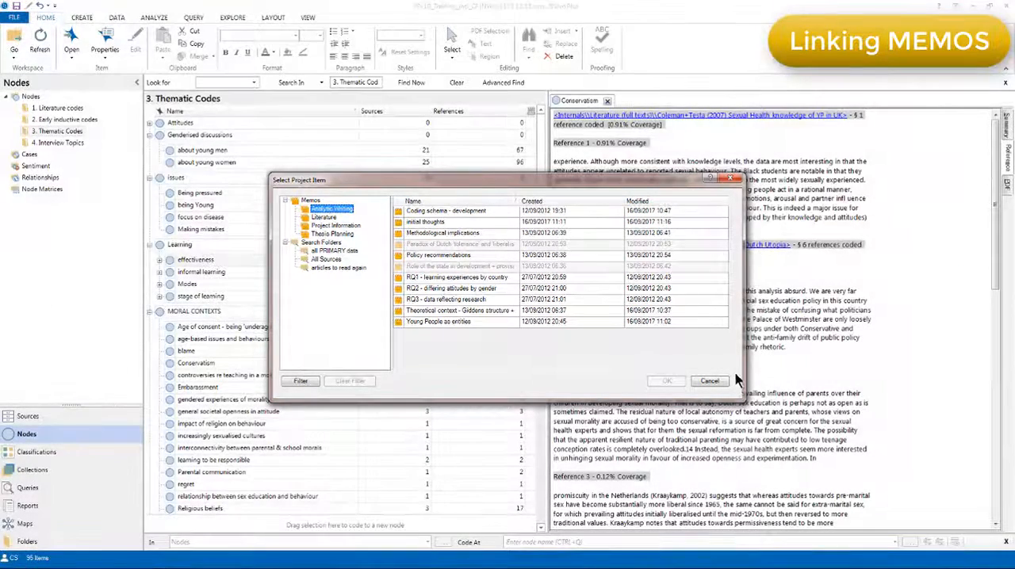
click(709, 382)
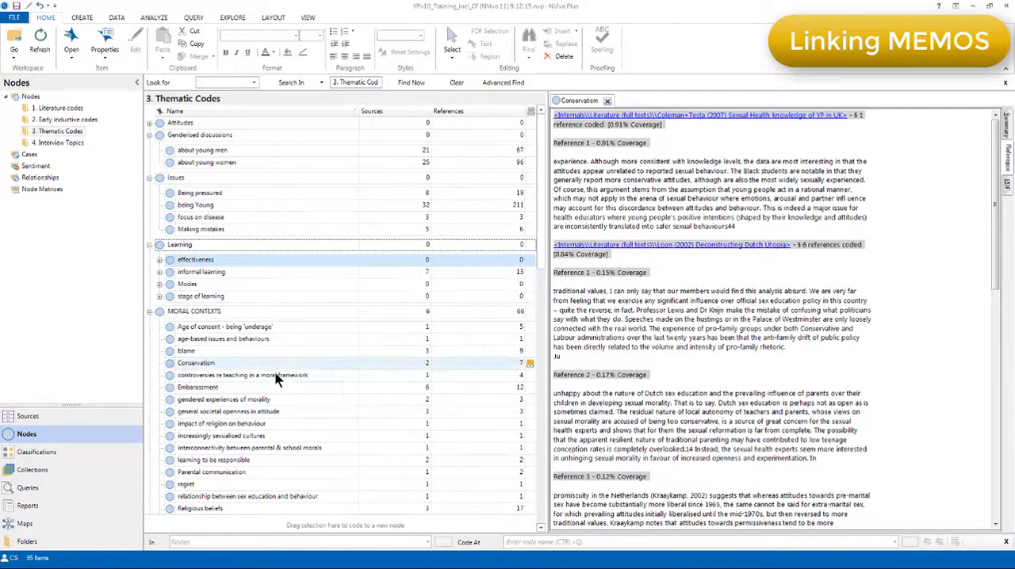
click(27, 488)
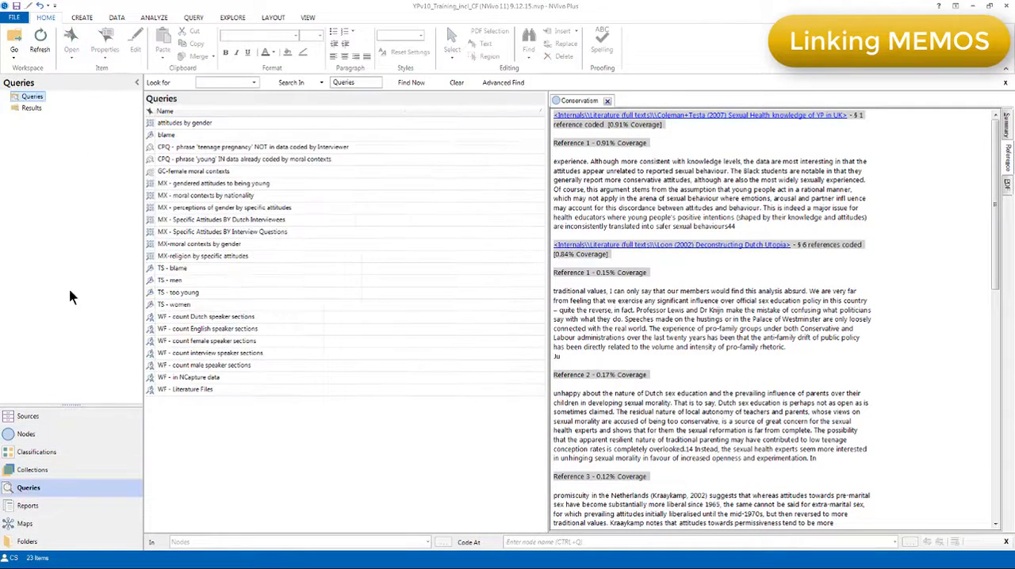
- Switch to Sources to reach the Analytic Writing memos and Young People as entities
click(32, 108)
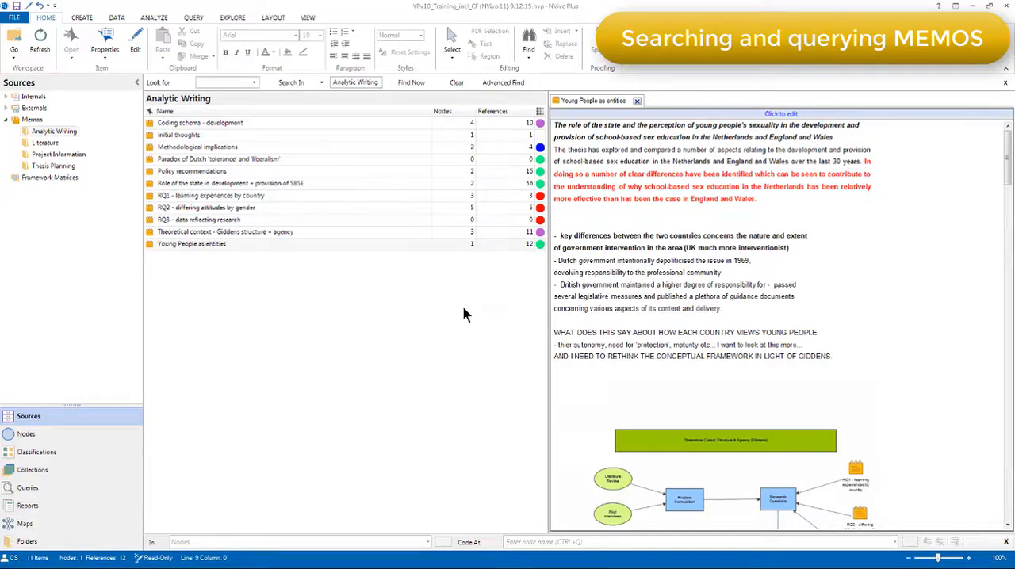
mouse_move(528, 41)
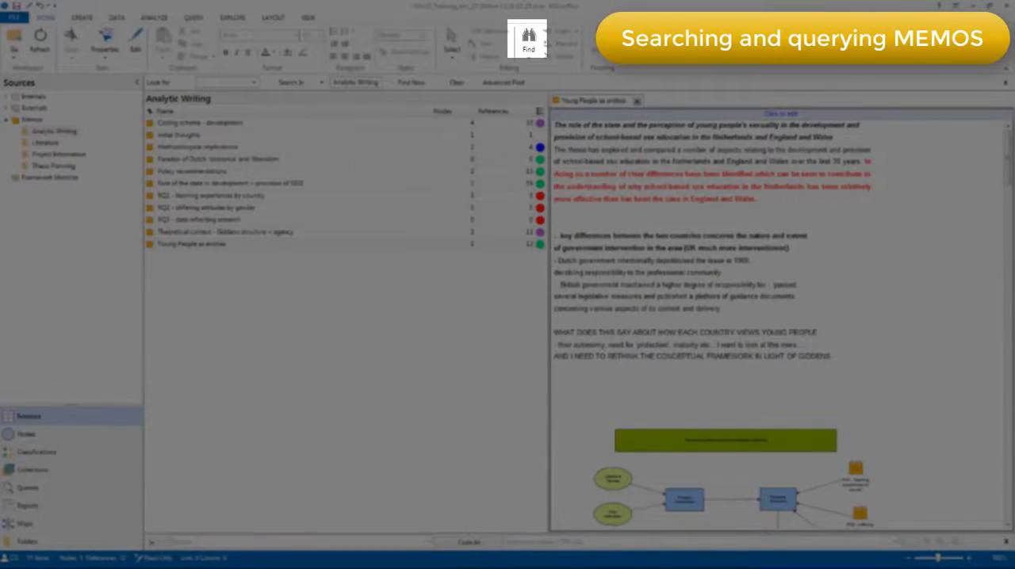
- Step through each occurrence of 'government' in the Young People as entities memo
click(527, 43)
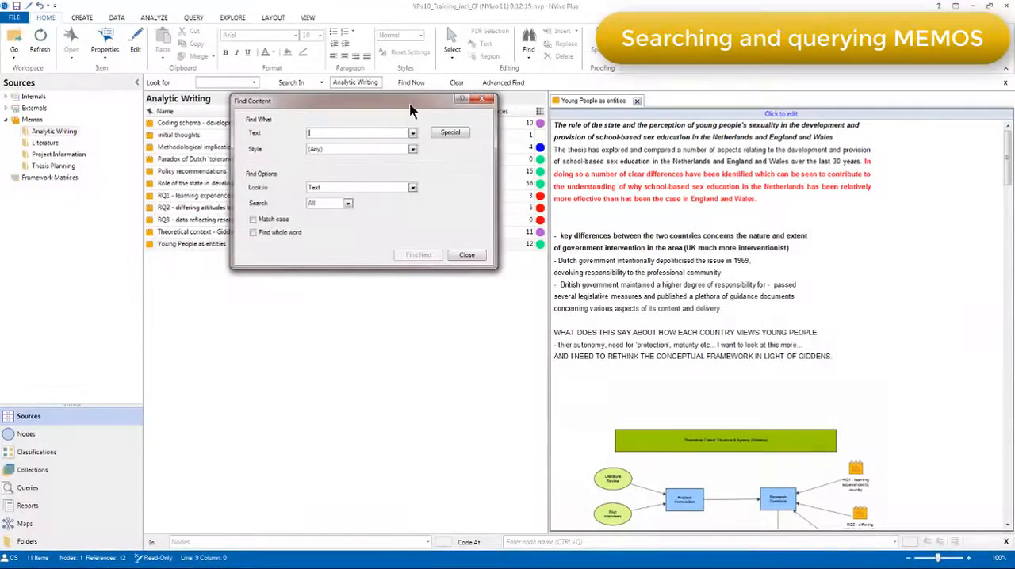
click(417, 255)
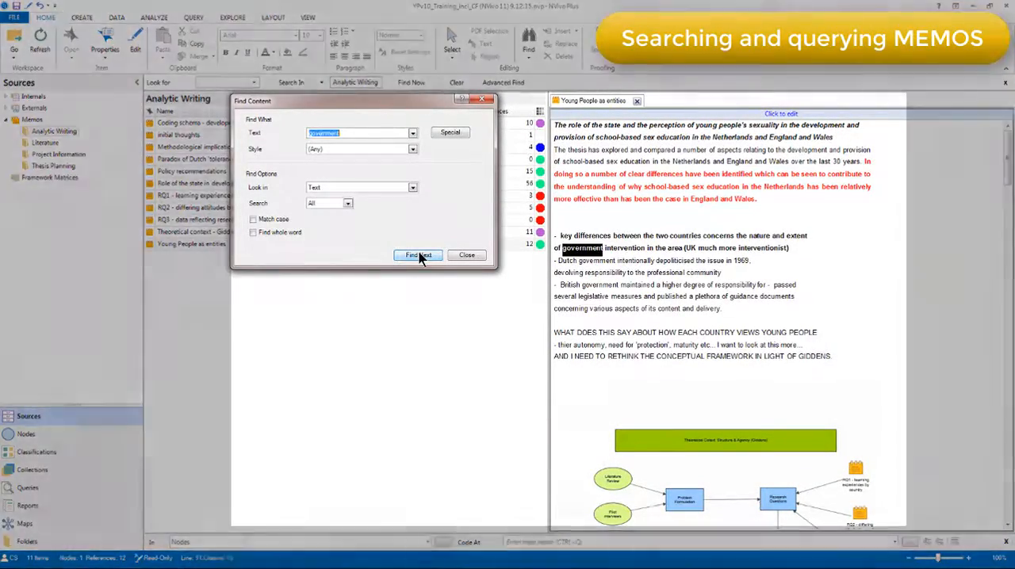
click(418, 254)
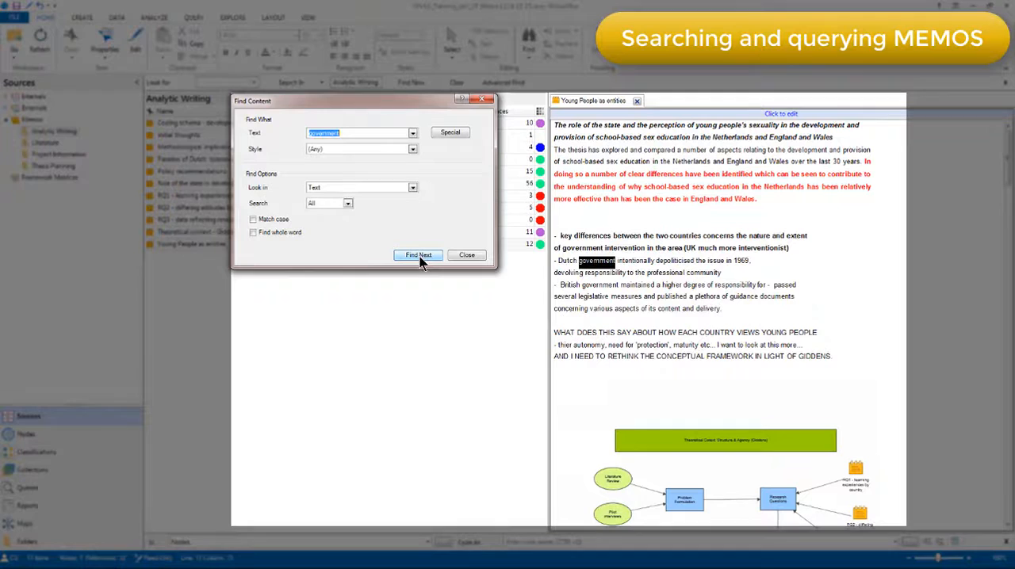
click(418, 254)
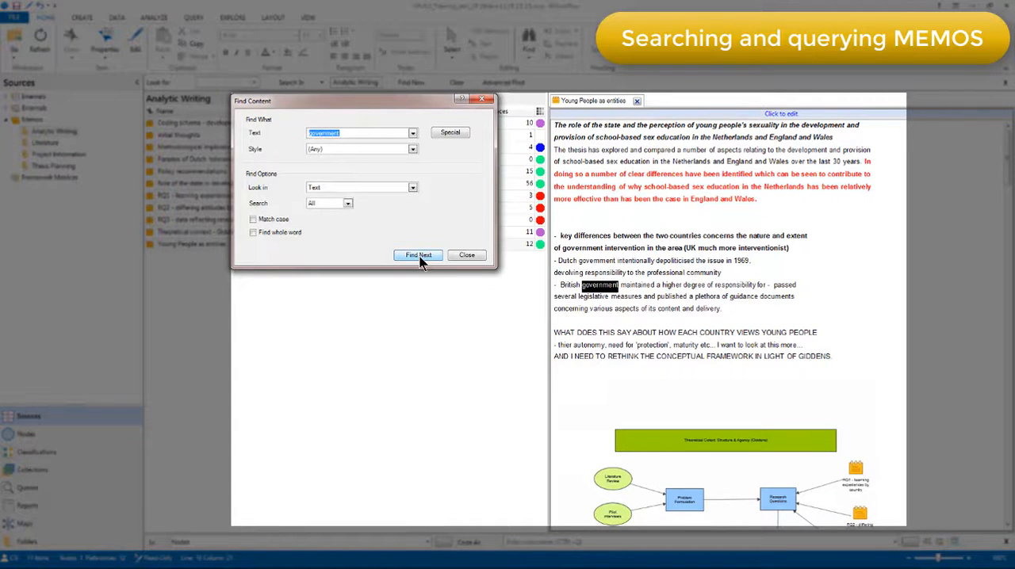
click(418, 255)
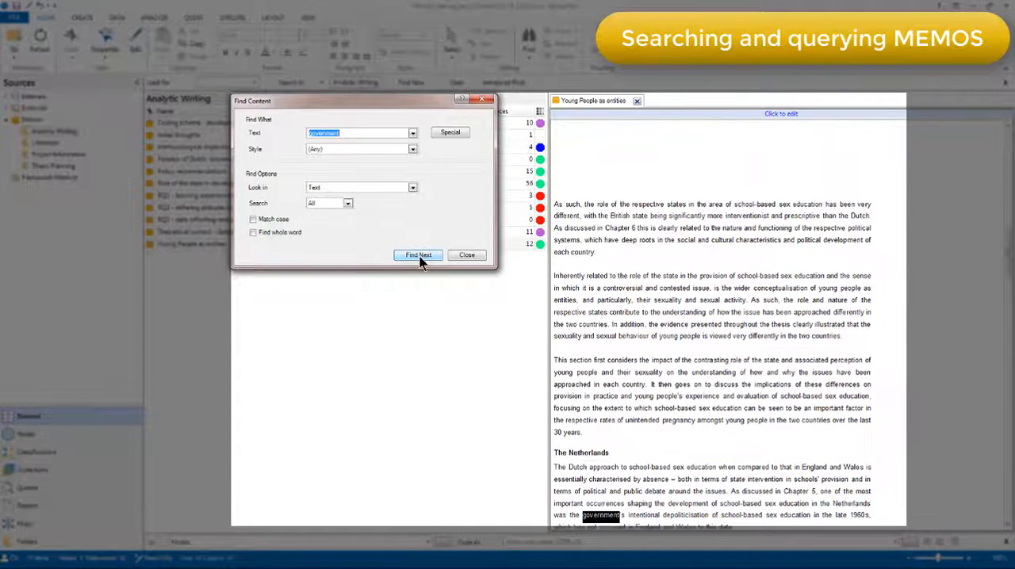
click(418, 255)
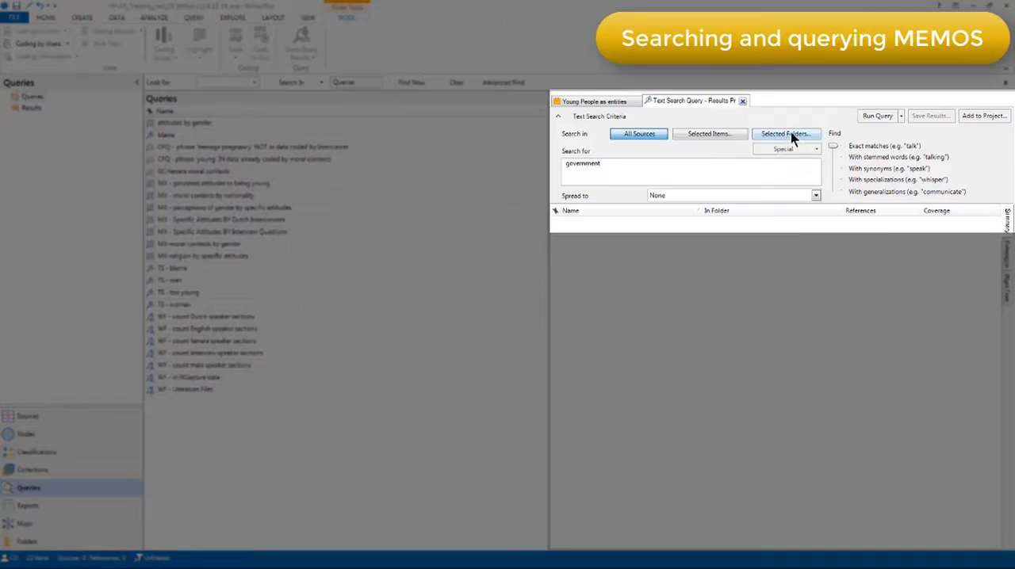
- Limit the 'government' text search to Memos and subfolders, then run it
click(785, 133)
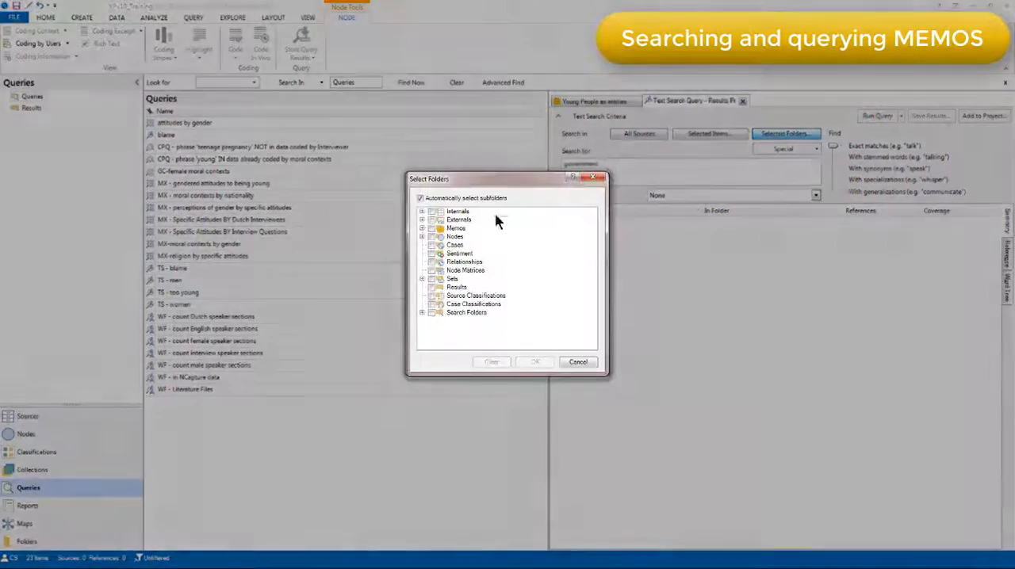
click(432, 228)
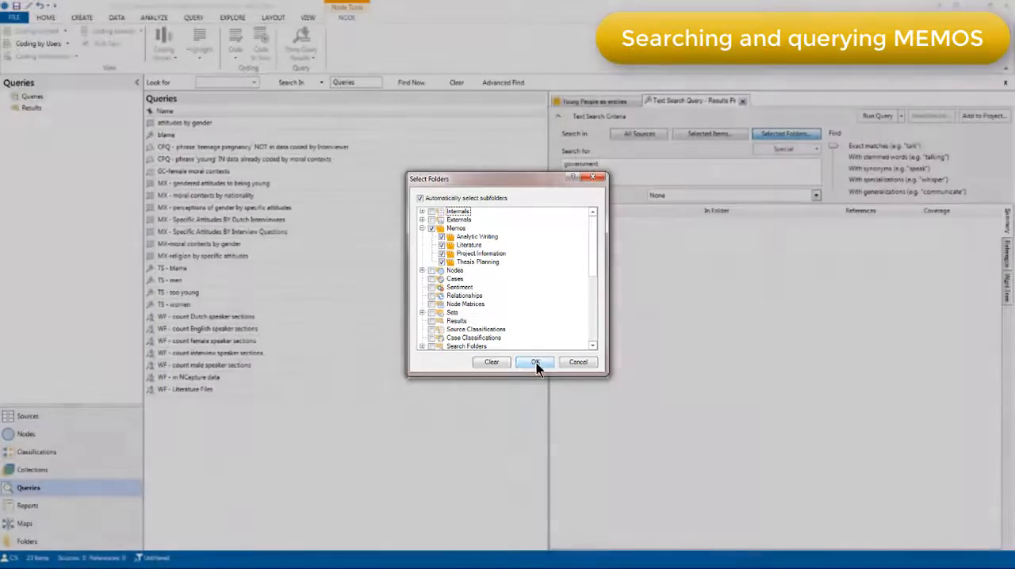
click(534, 362)
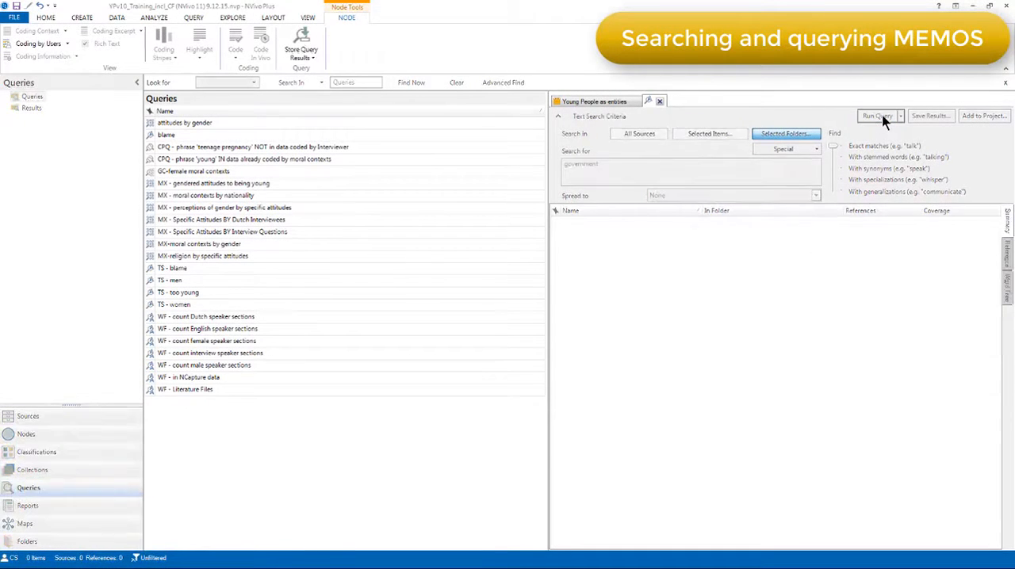
click(878, 116)
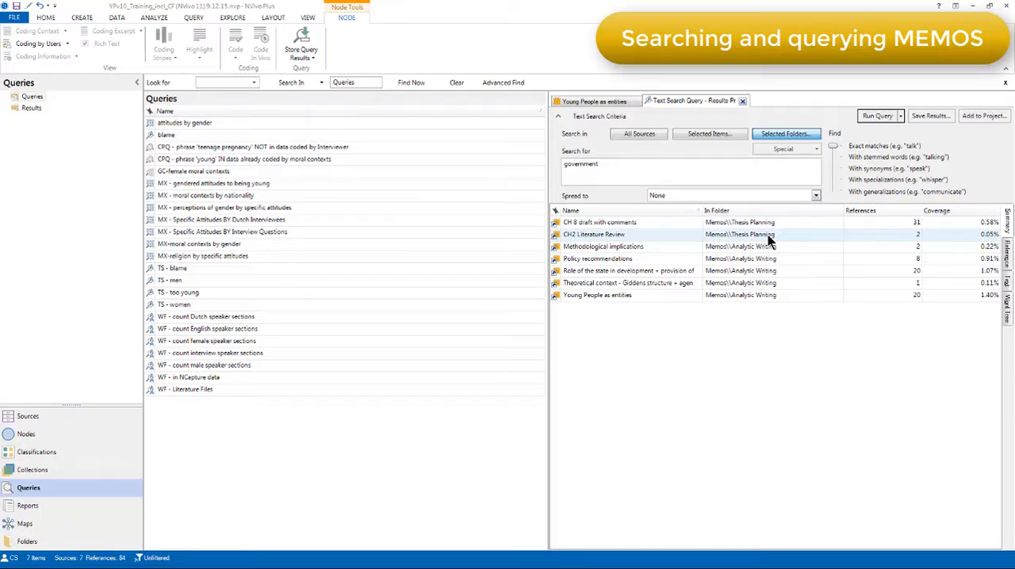
- Open CH2 Literature Review from the query results and scroll to the government match
double_click(594, 234)
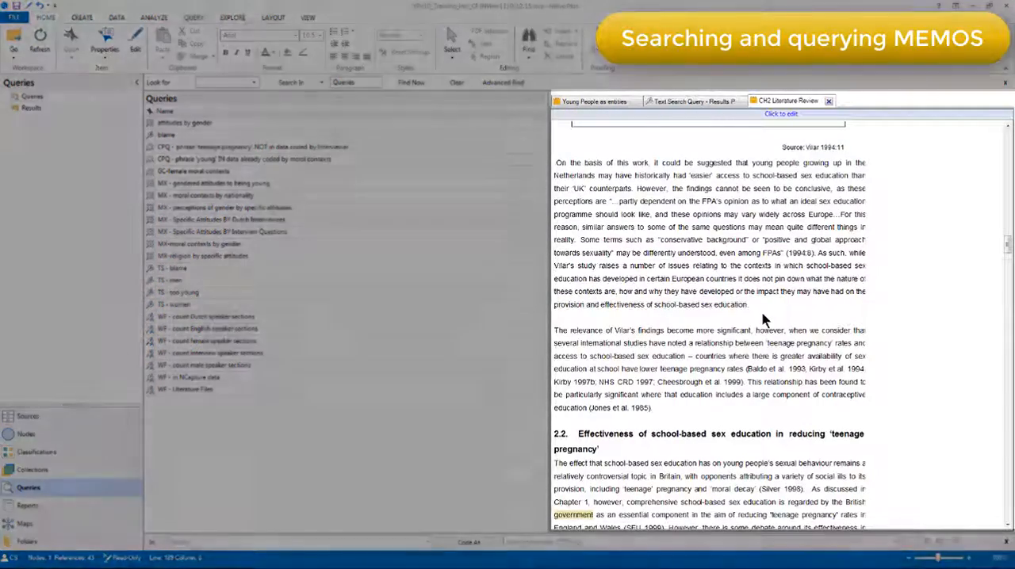
scroll(down, 3)
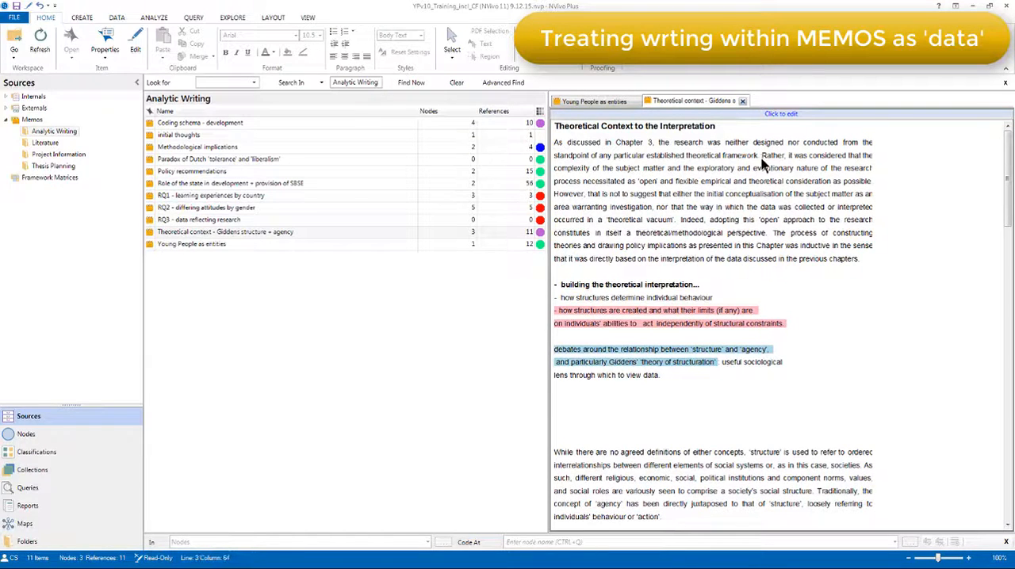
drag(761, 154, 767, 233)
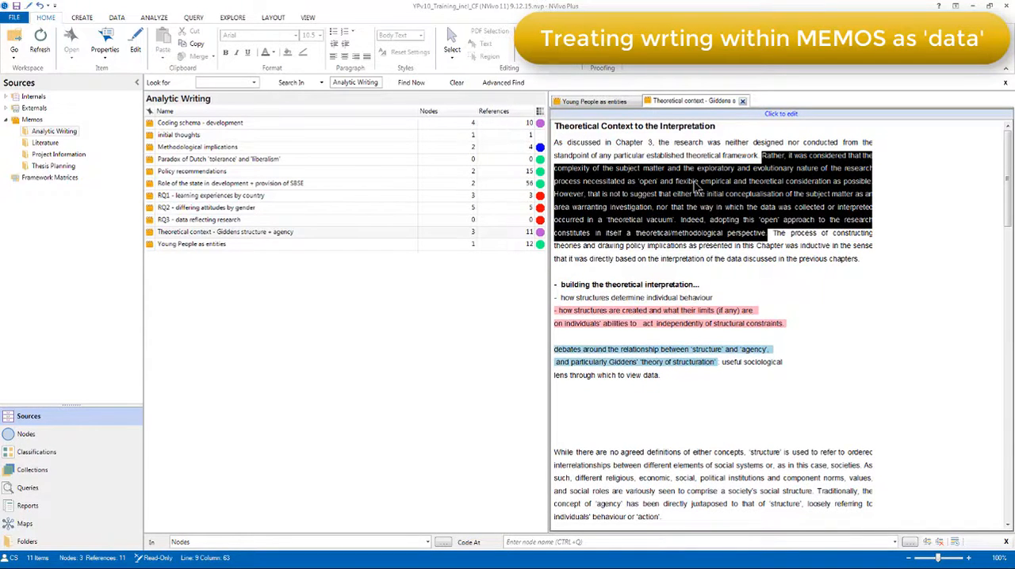
right_click(697, 195)
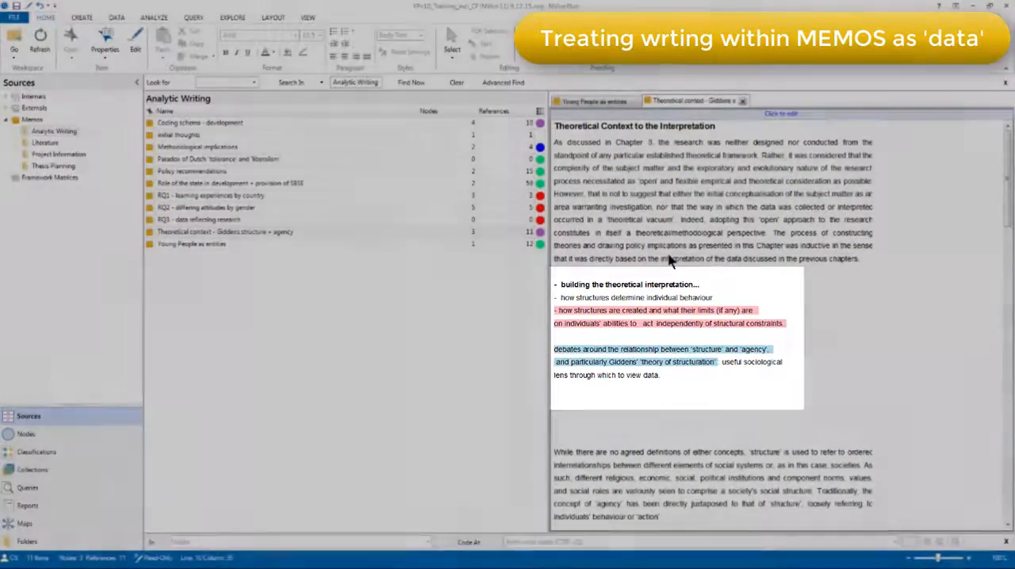
- Turn on Annotations and See Also Links for the memo and list its see-also links
click(308, 17)
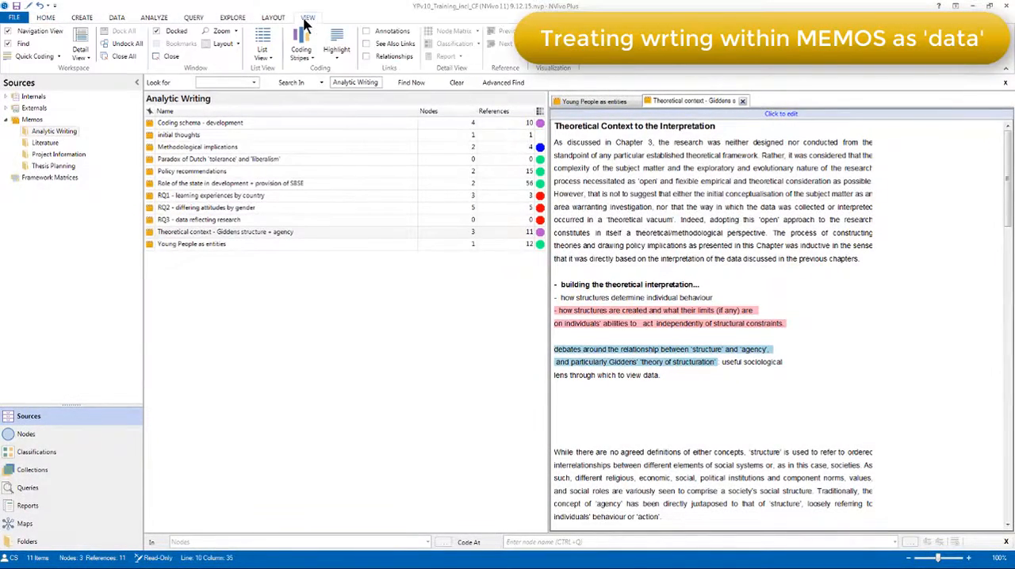
click(367, 31)
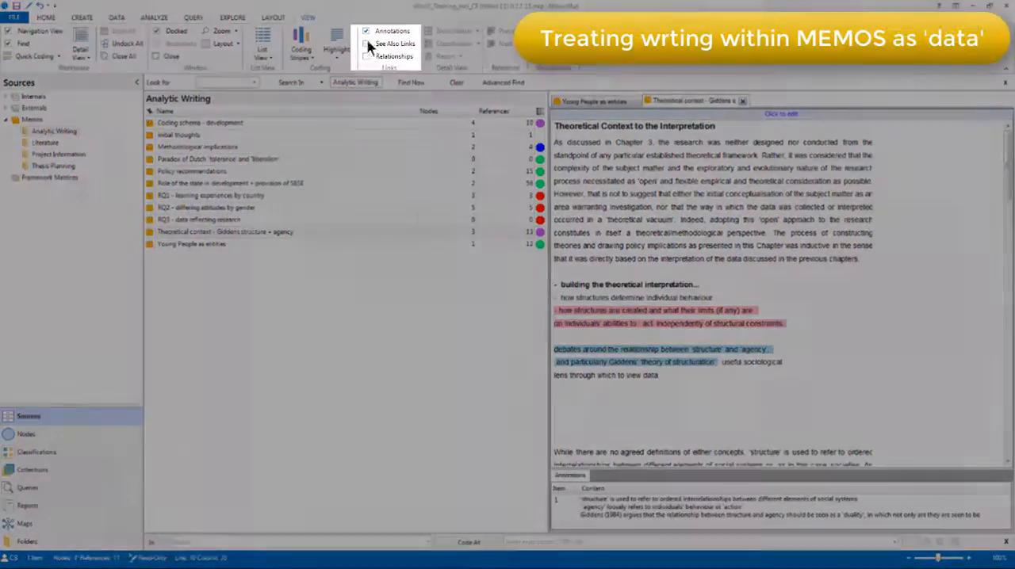
click(367, 44)
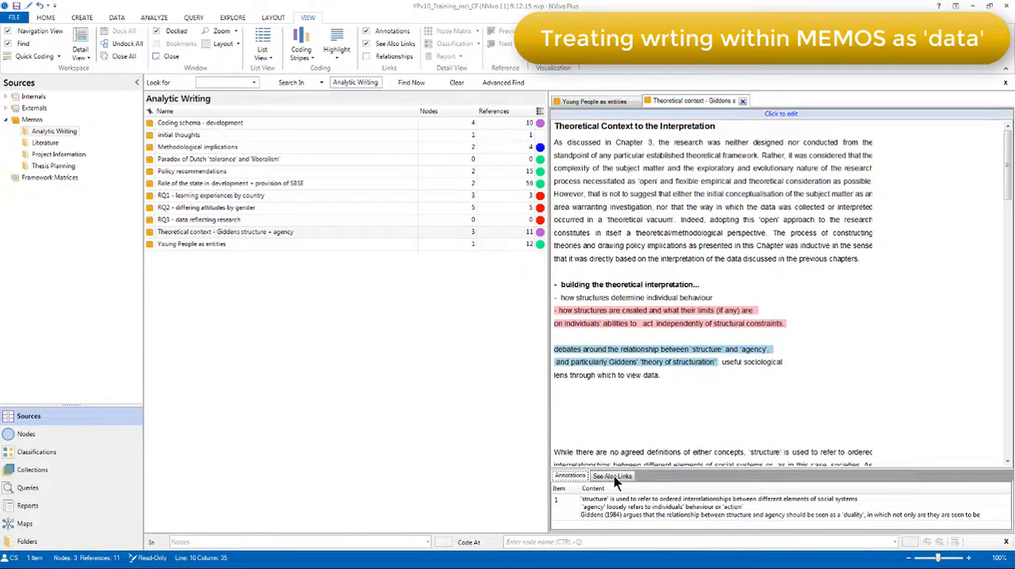
click(611, 476)
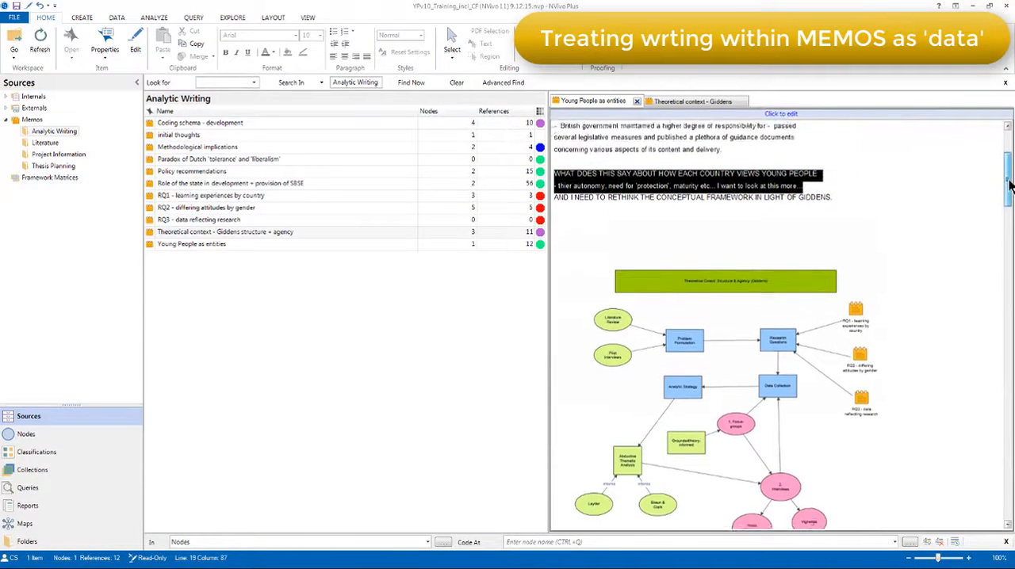
scroll(down, 3)
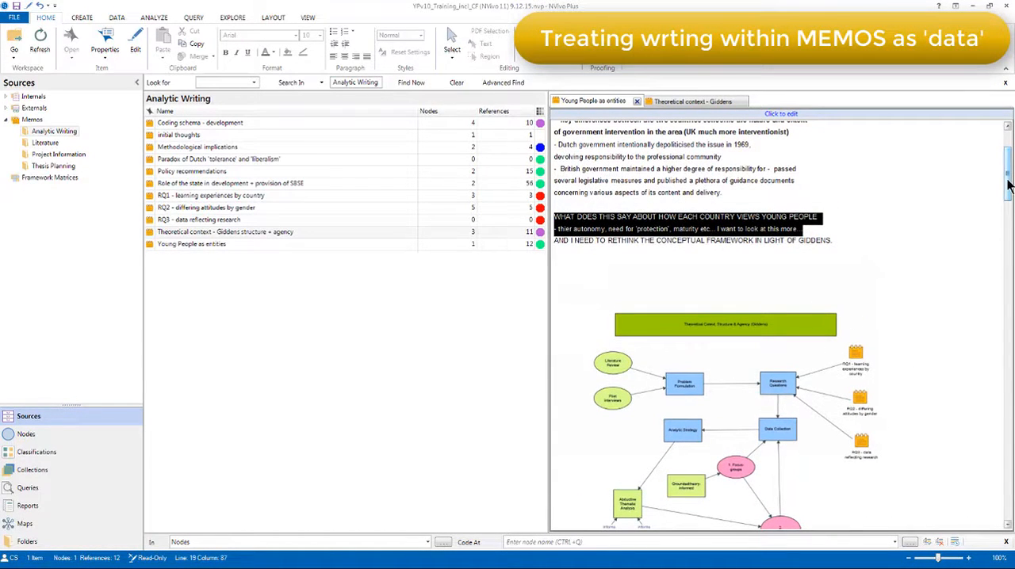